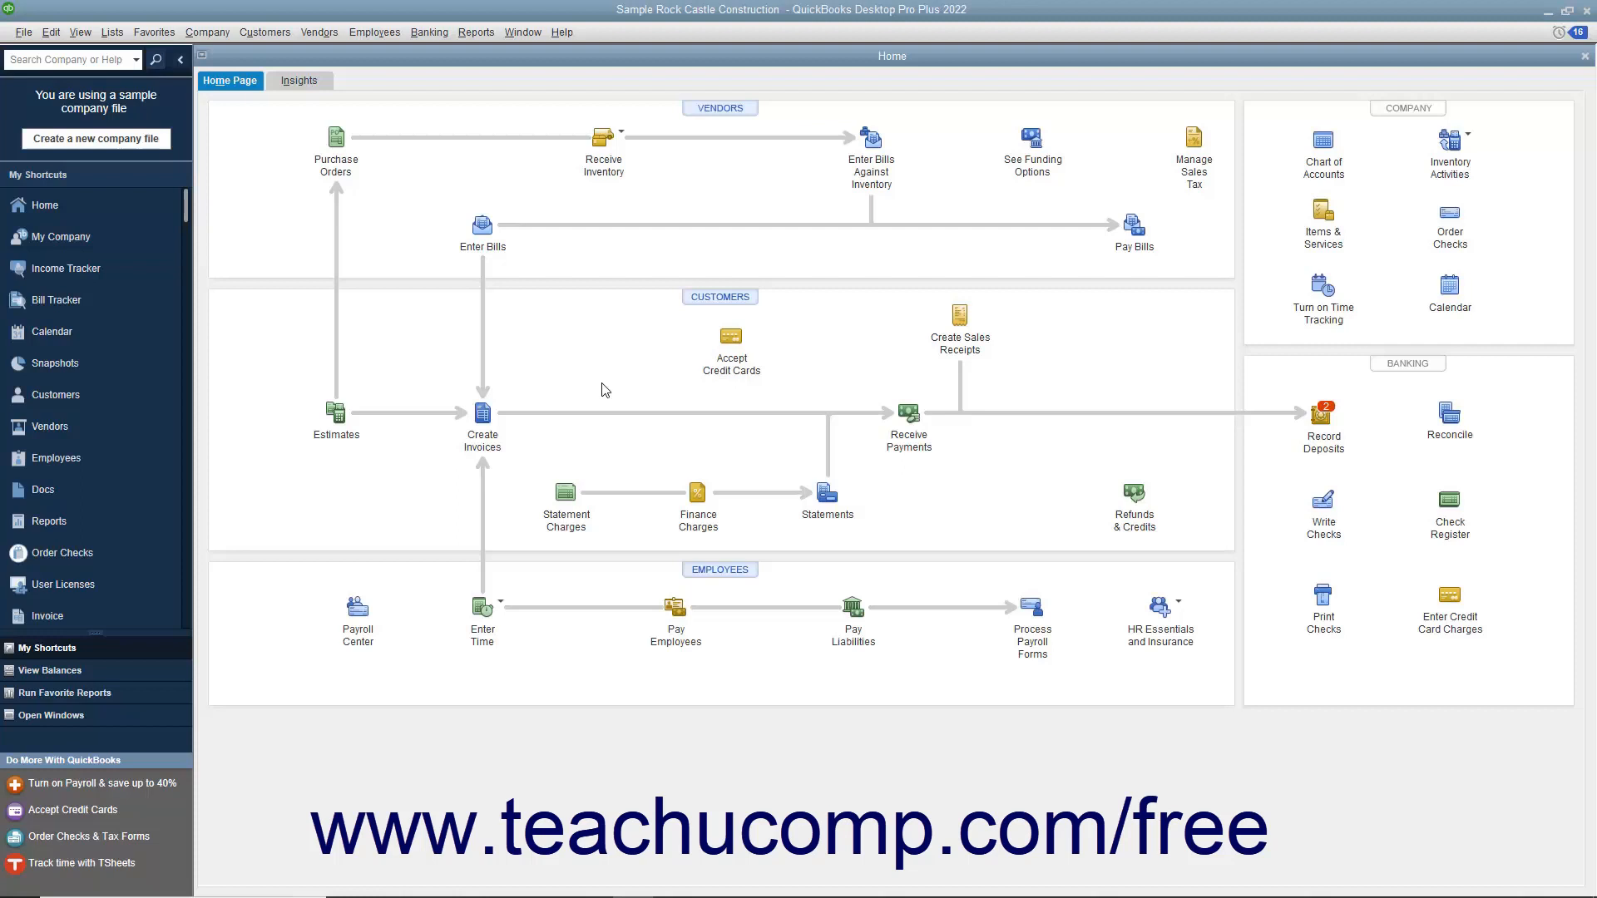
mouse_move(658, 331)
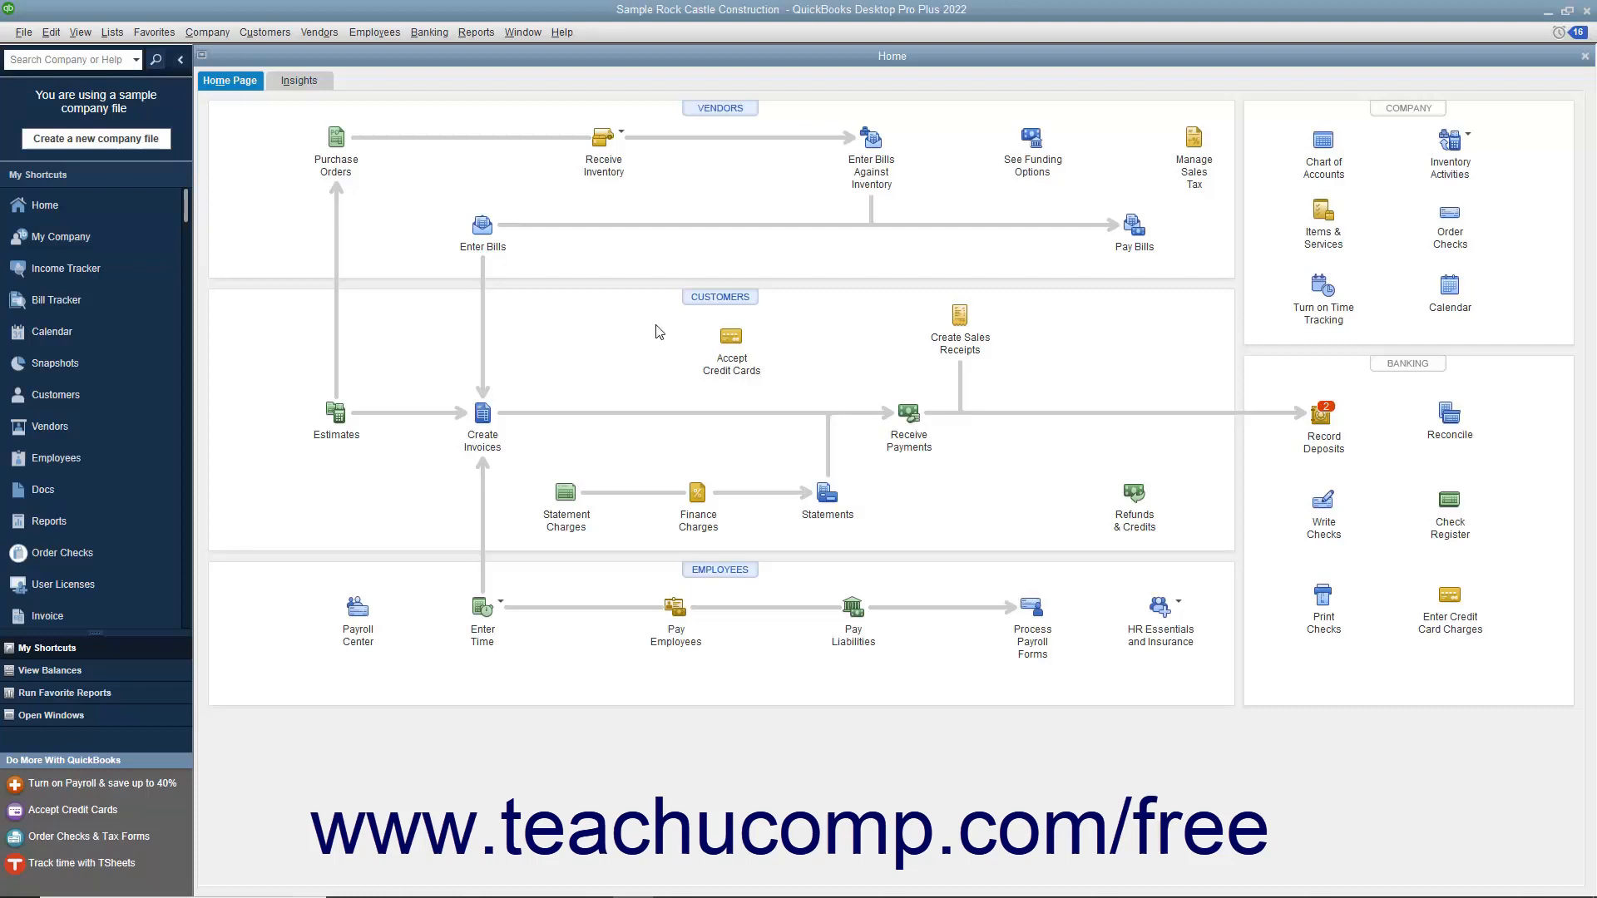
Open the Customer Center from the Customers shortcut
left_click(54, 395)
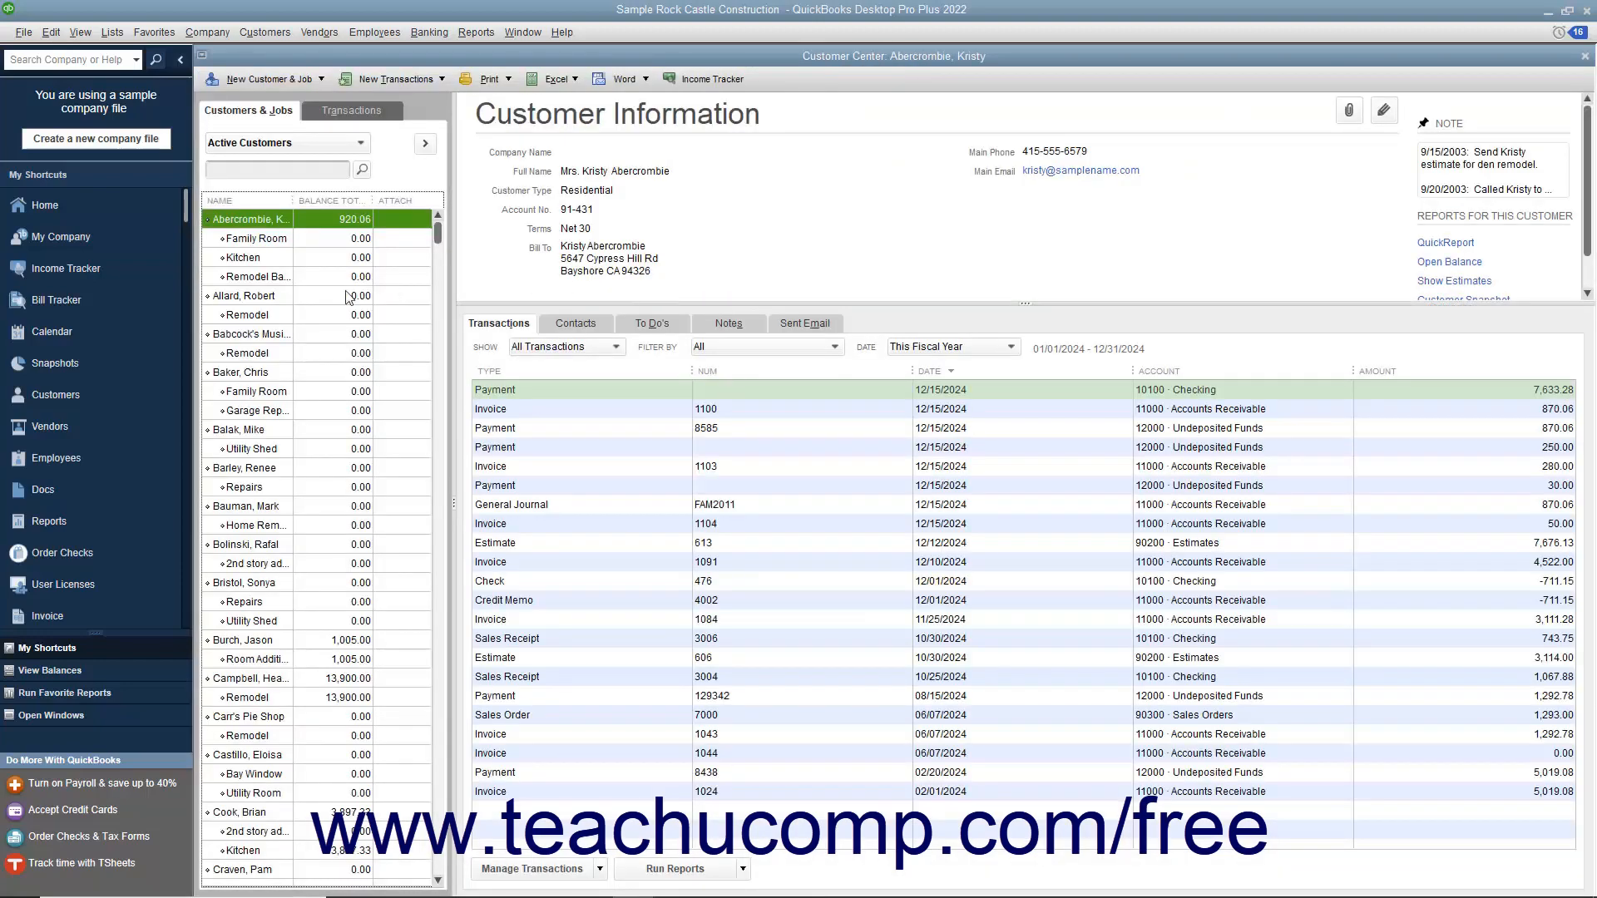
left_click(245, 296)
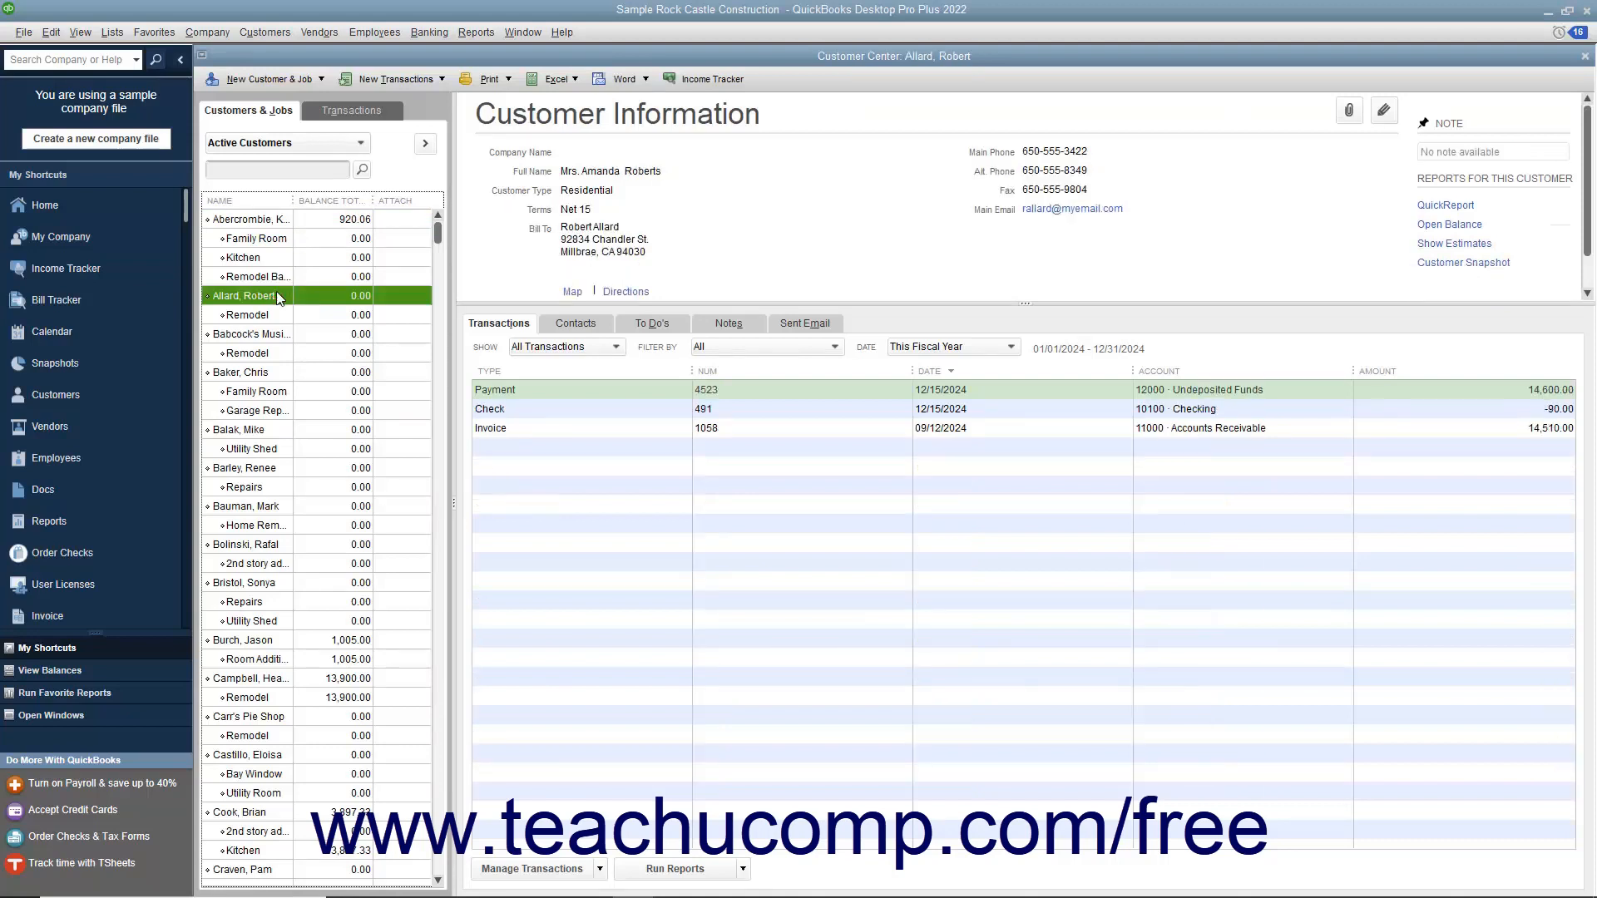
mouse_move(318, 86)
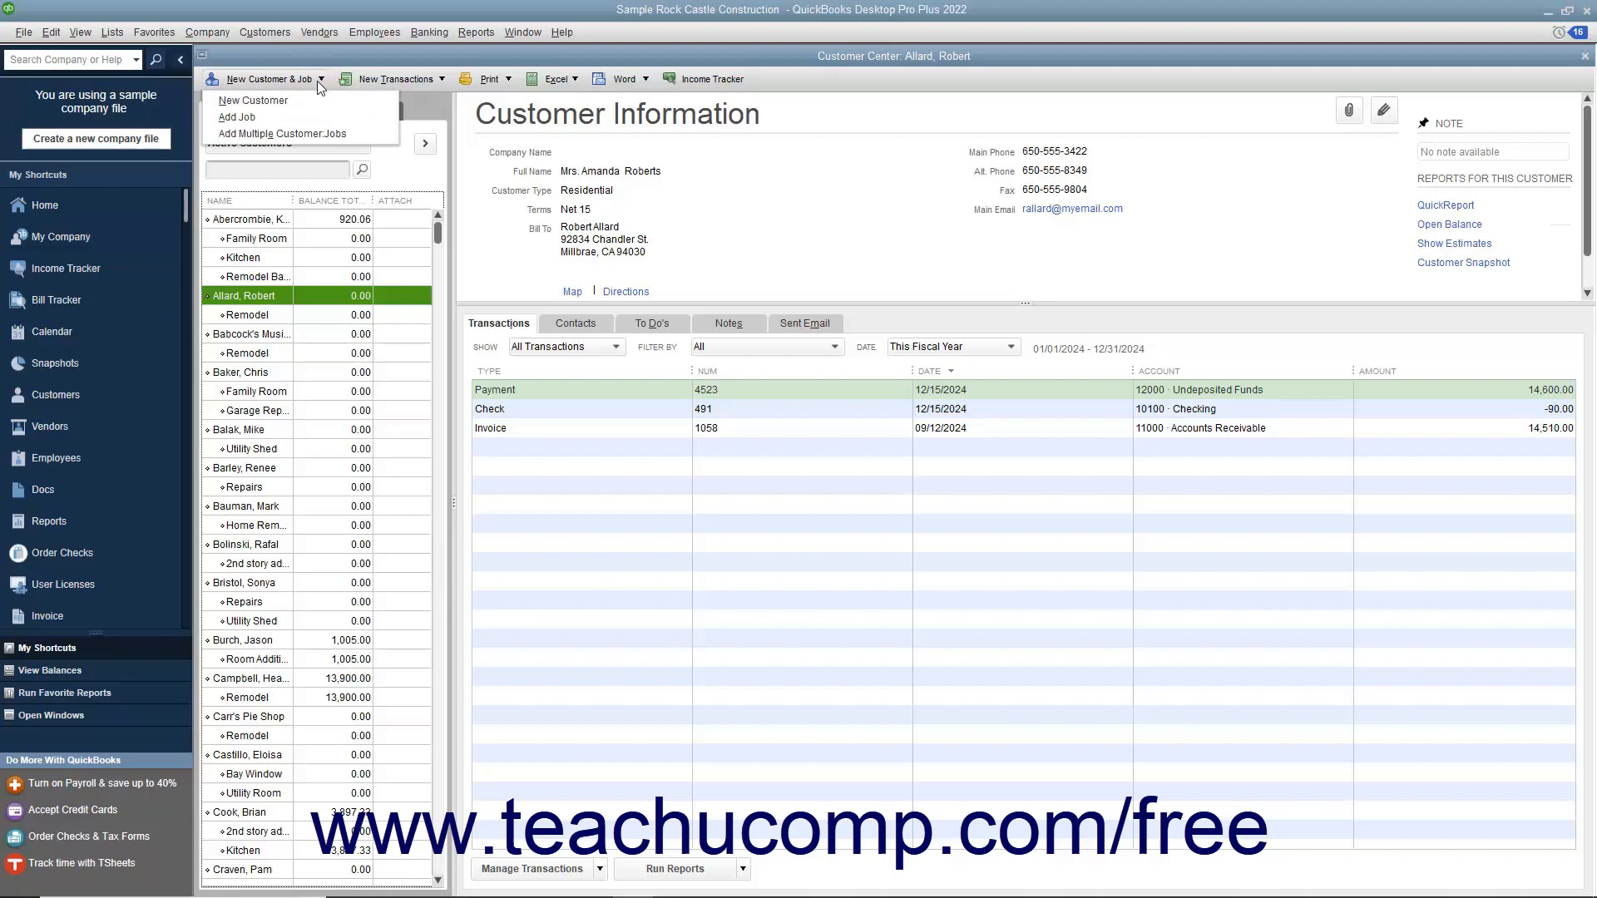
mouse_move(255, 117)
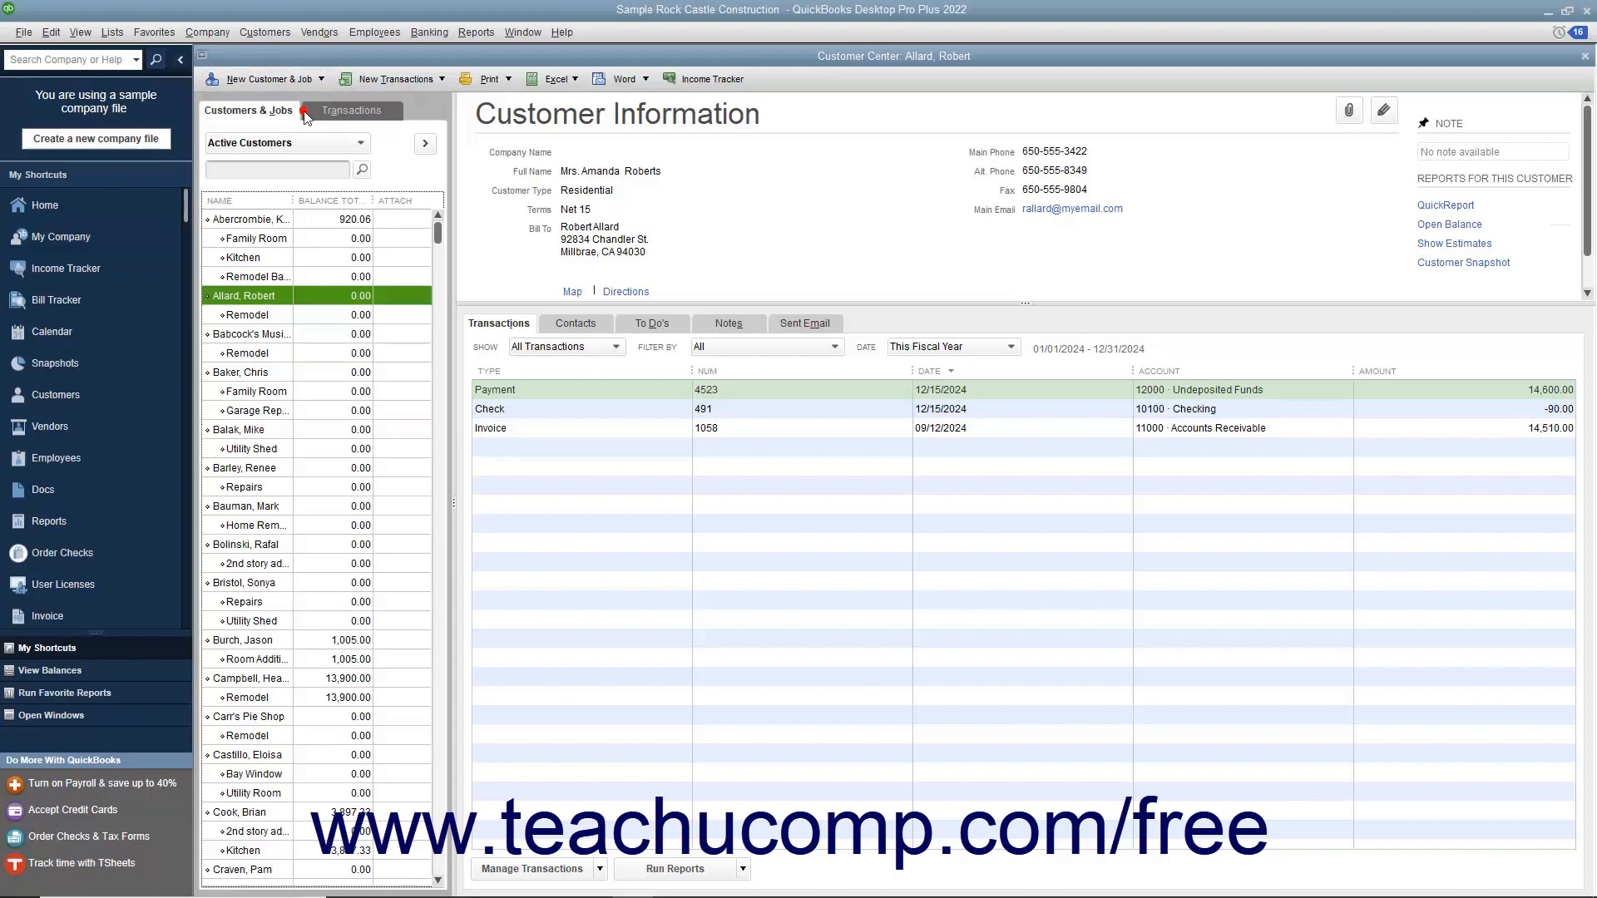
left_click(267, 78)
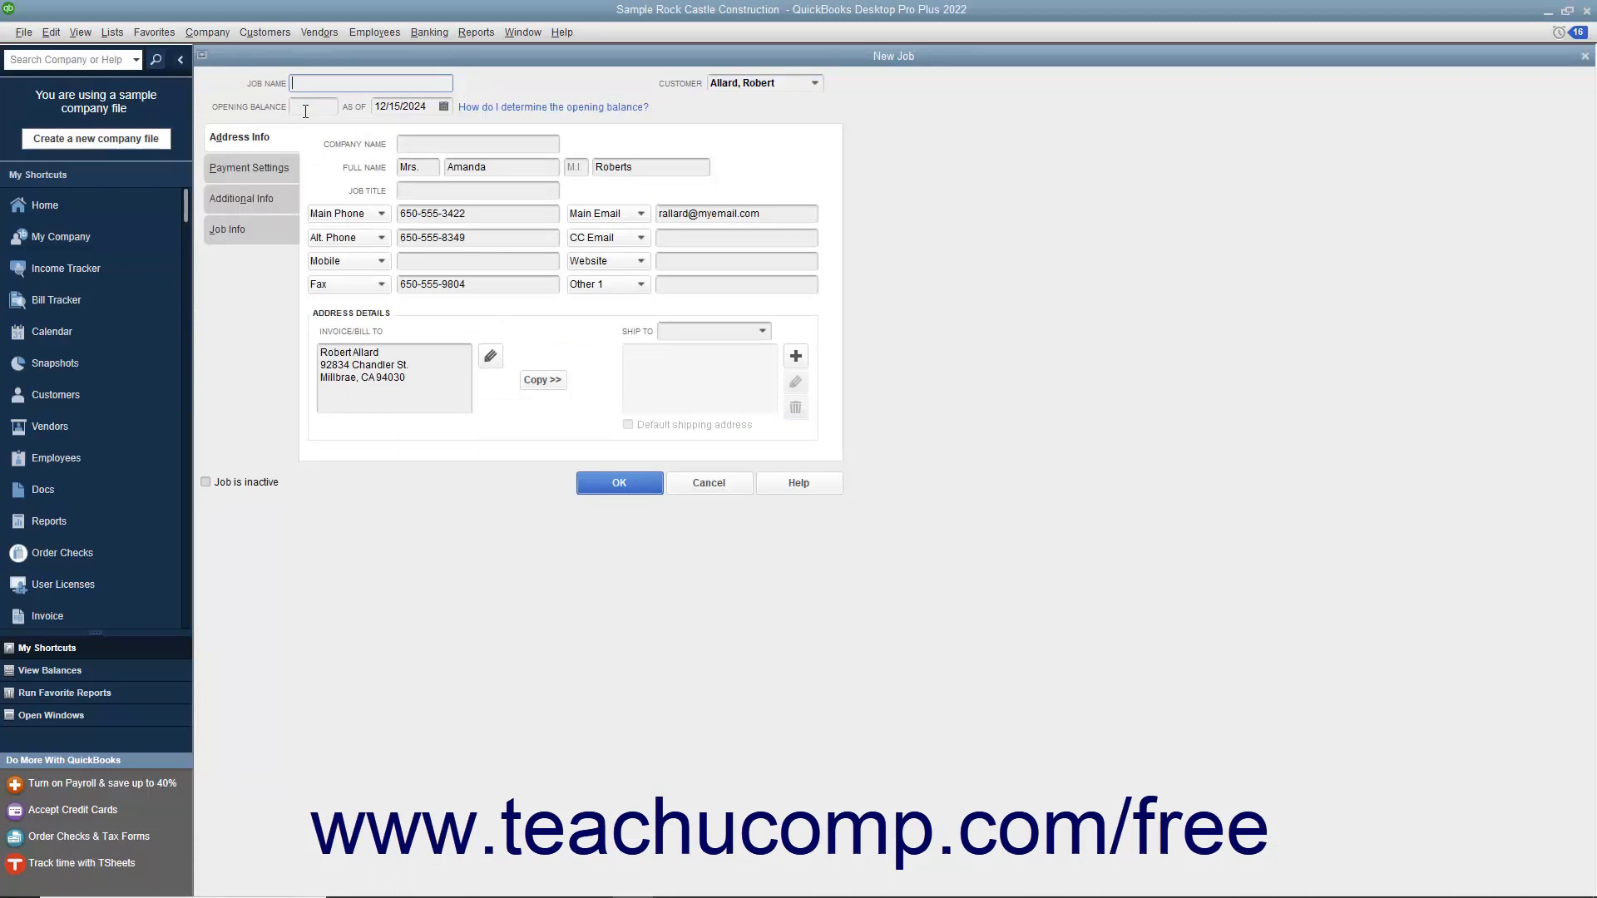
mouse_move(307, 123)
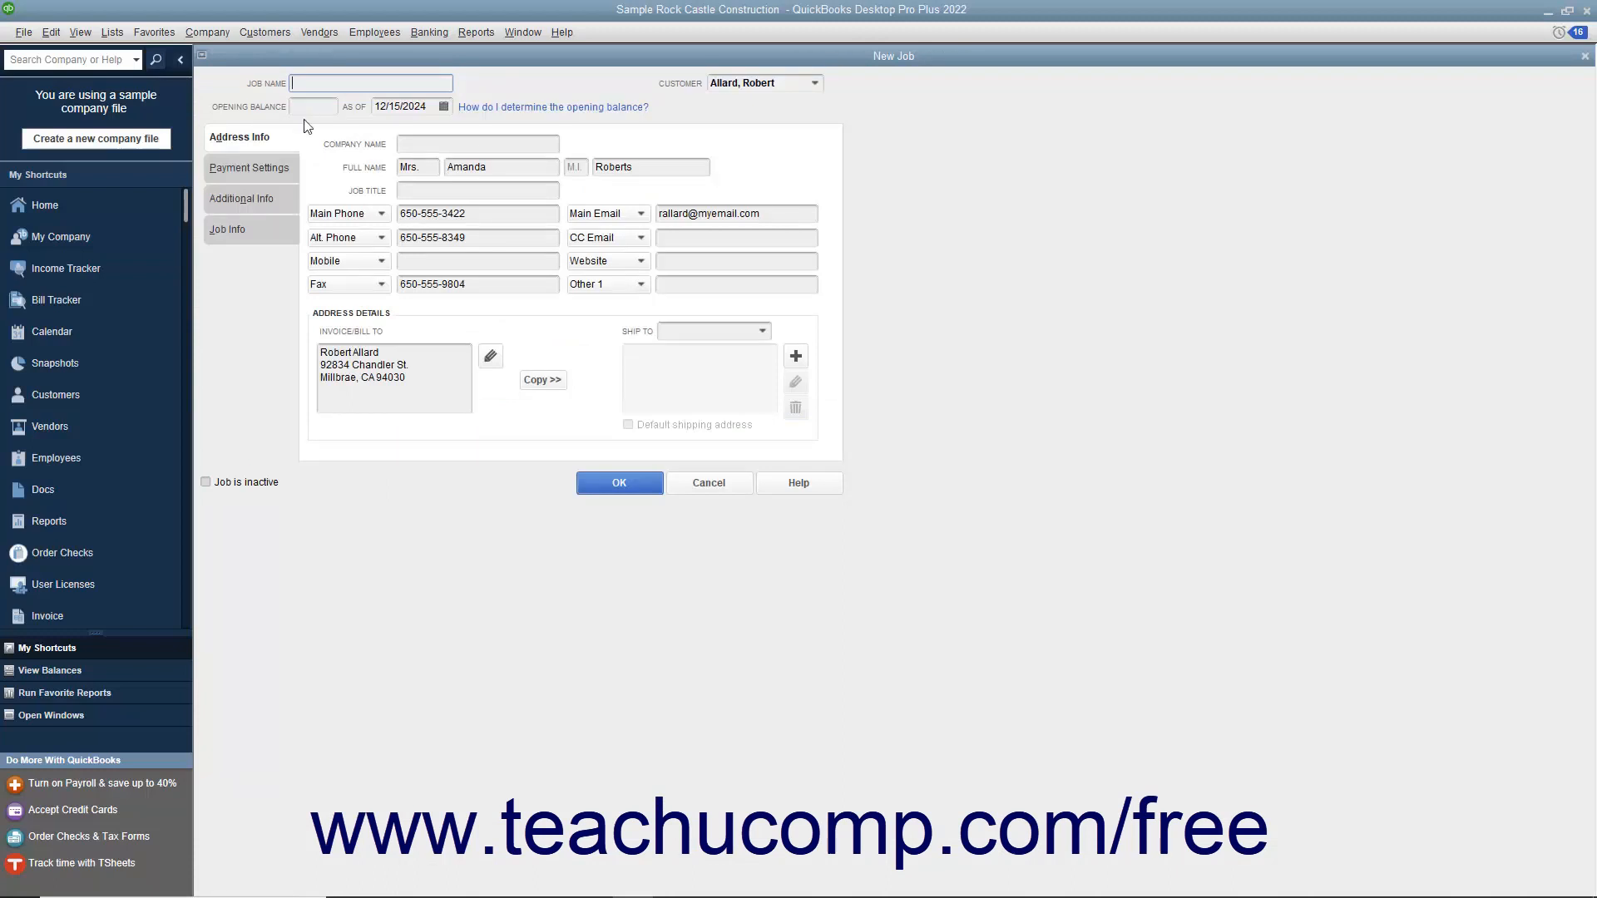
mouse_move(273, 199)
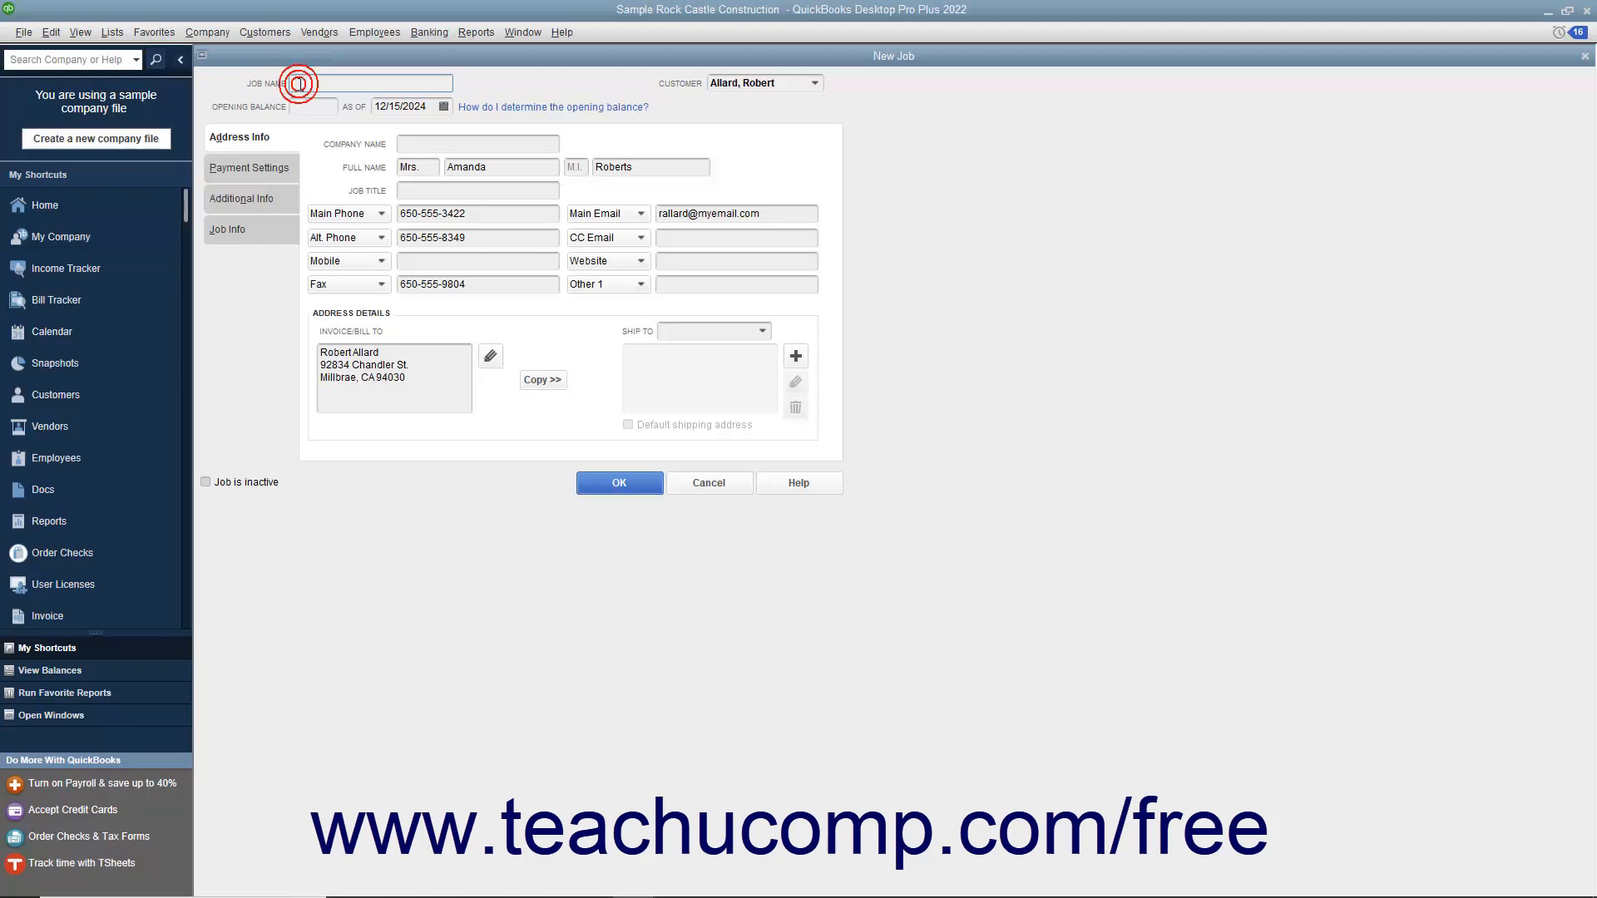
type("Kitchen Remodel")
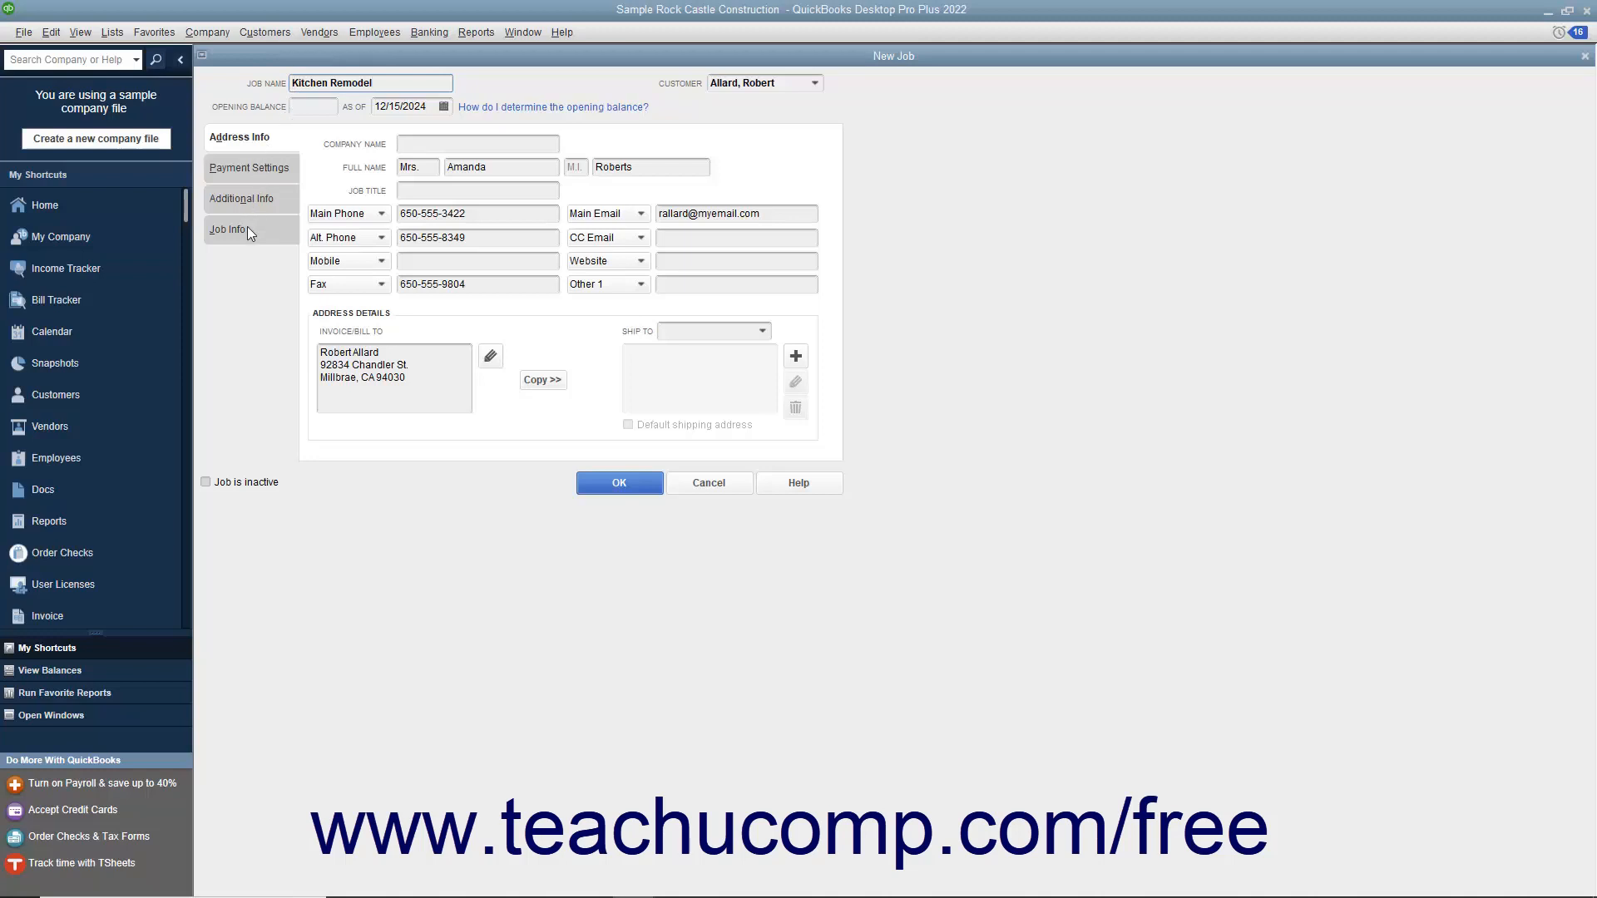
On Job Info, enter description 'Kitchen Remodel' and set job type to Remodel
left_click(231, 230)
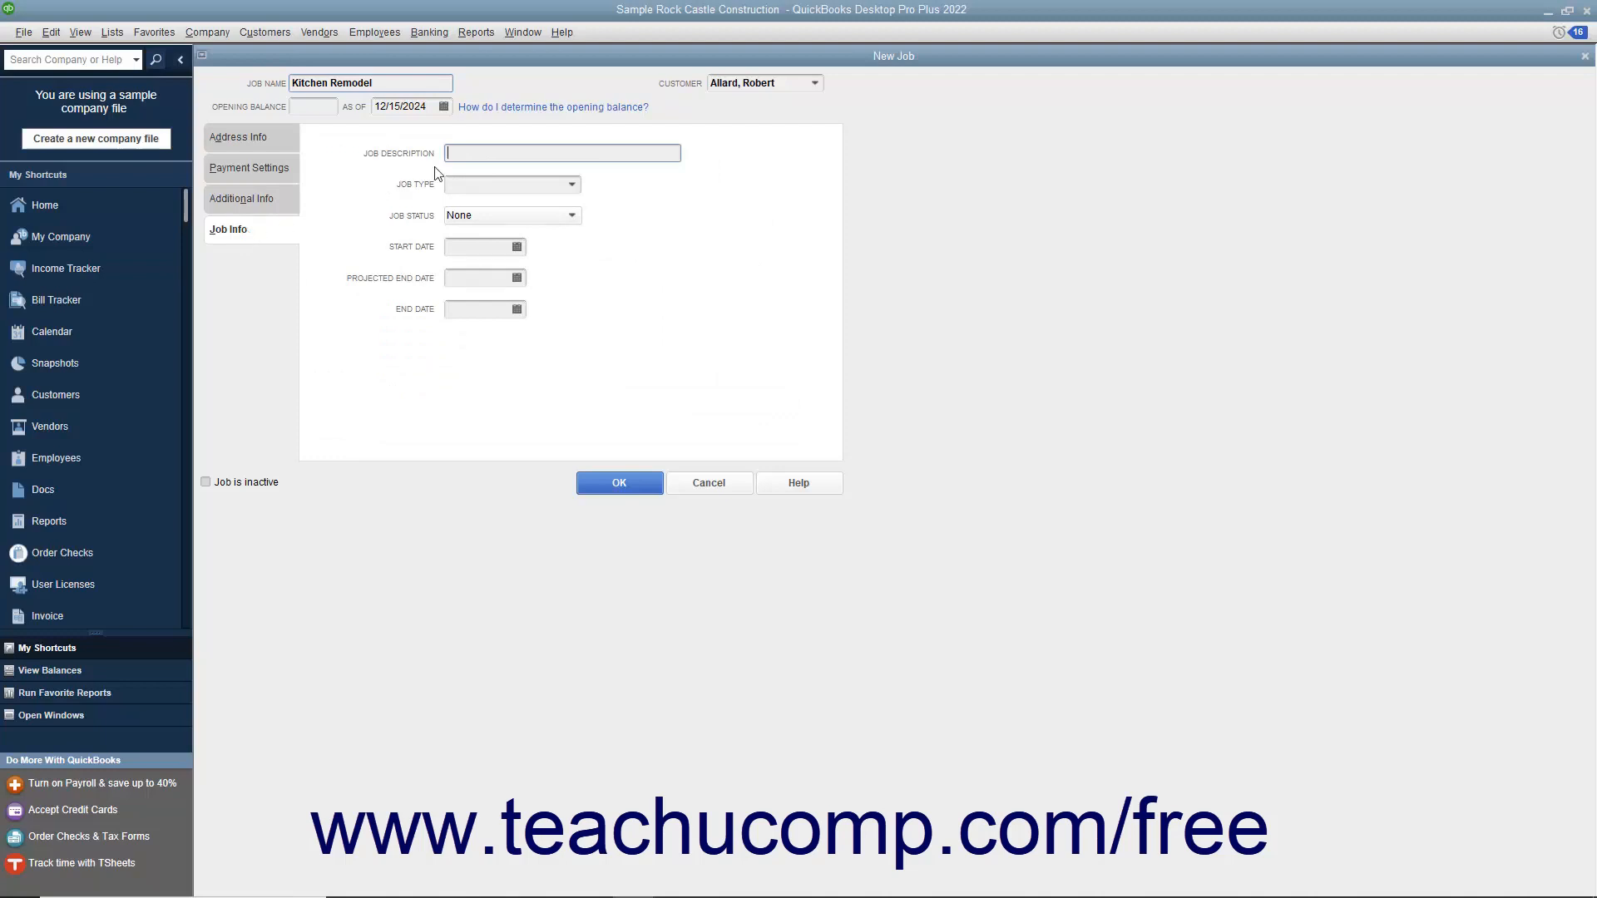
type("Kitchen Remodel")
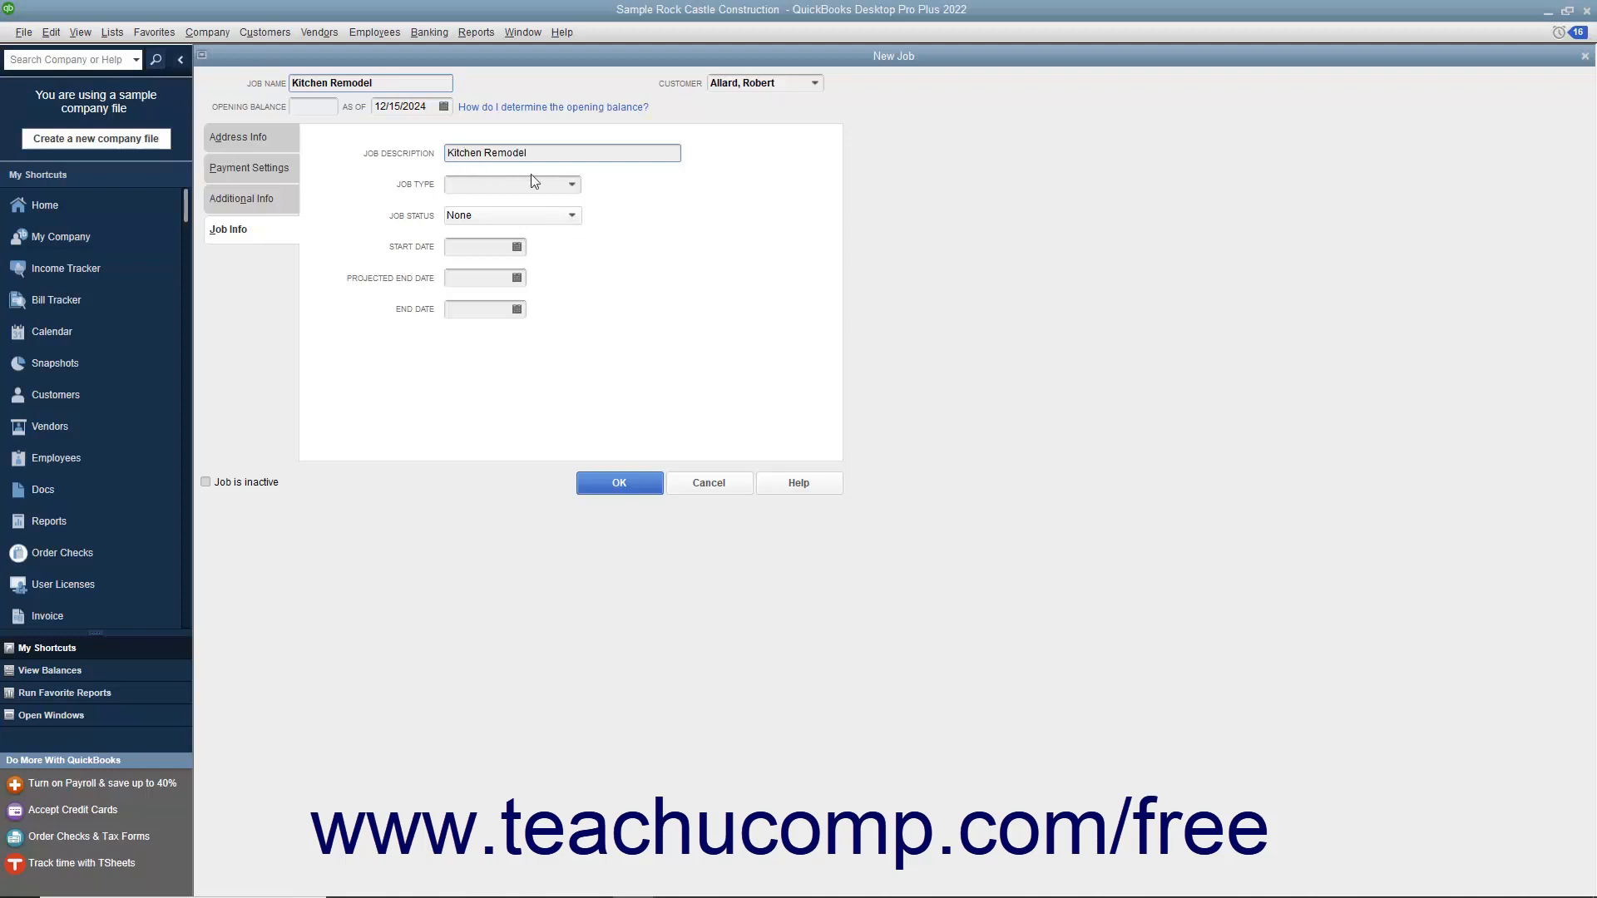
mouse_move(573, 192)
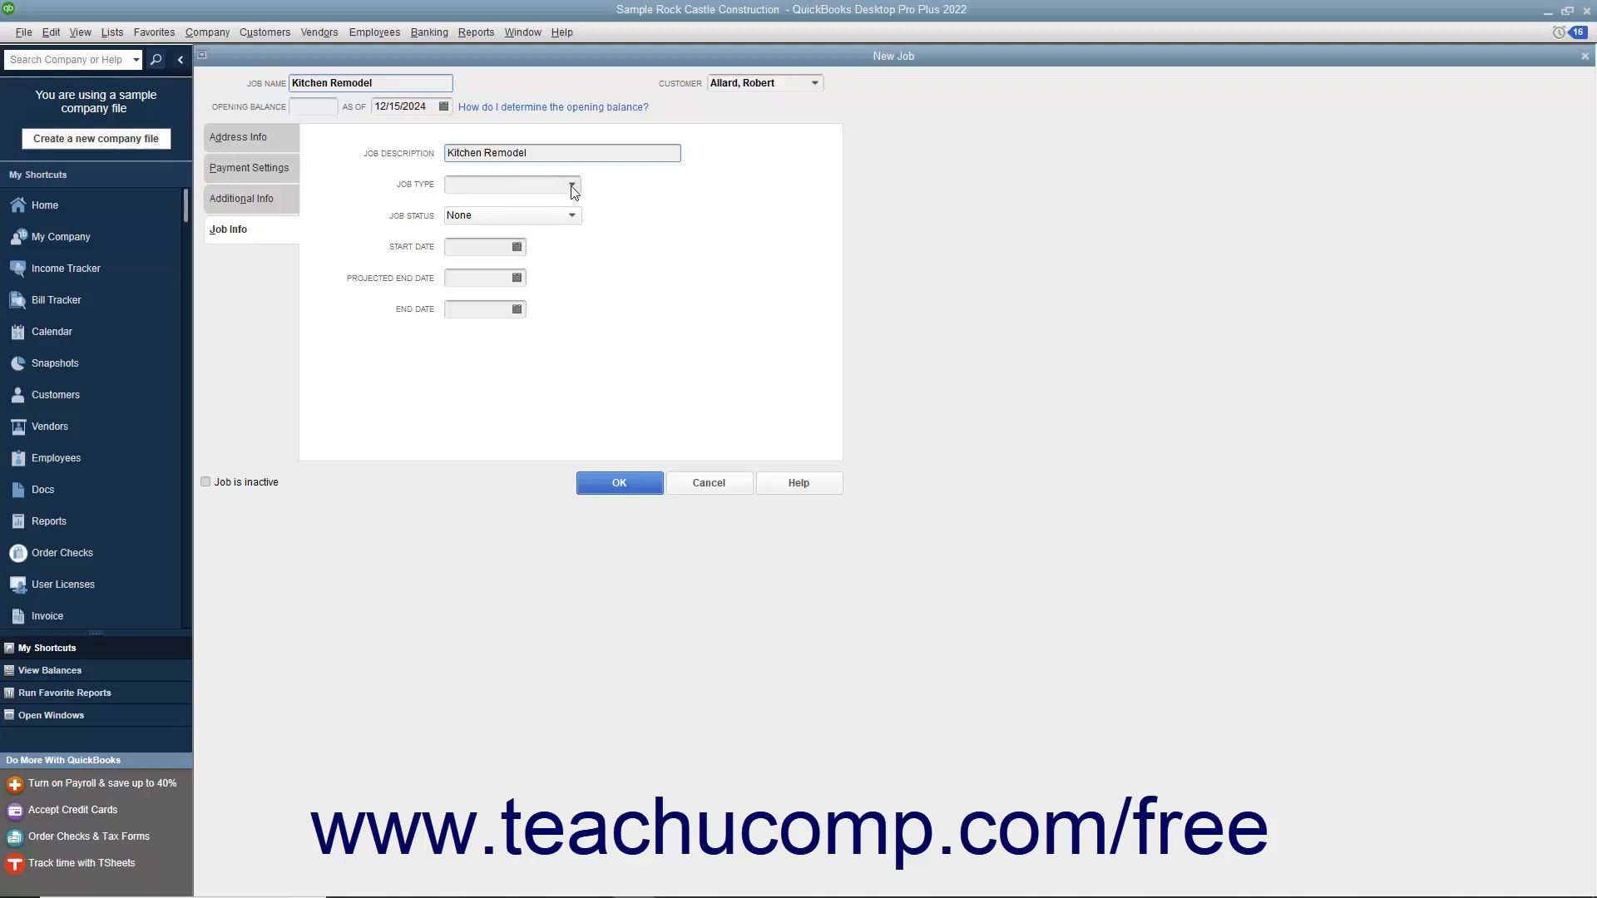
left_click(572, 185)
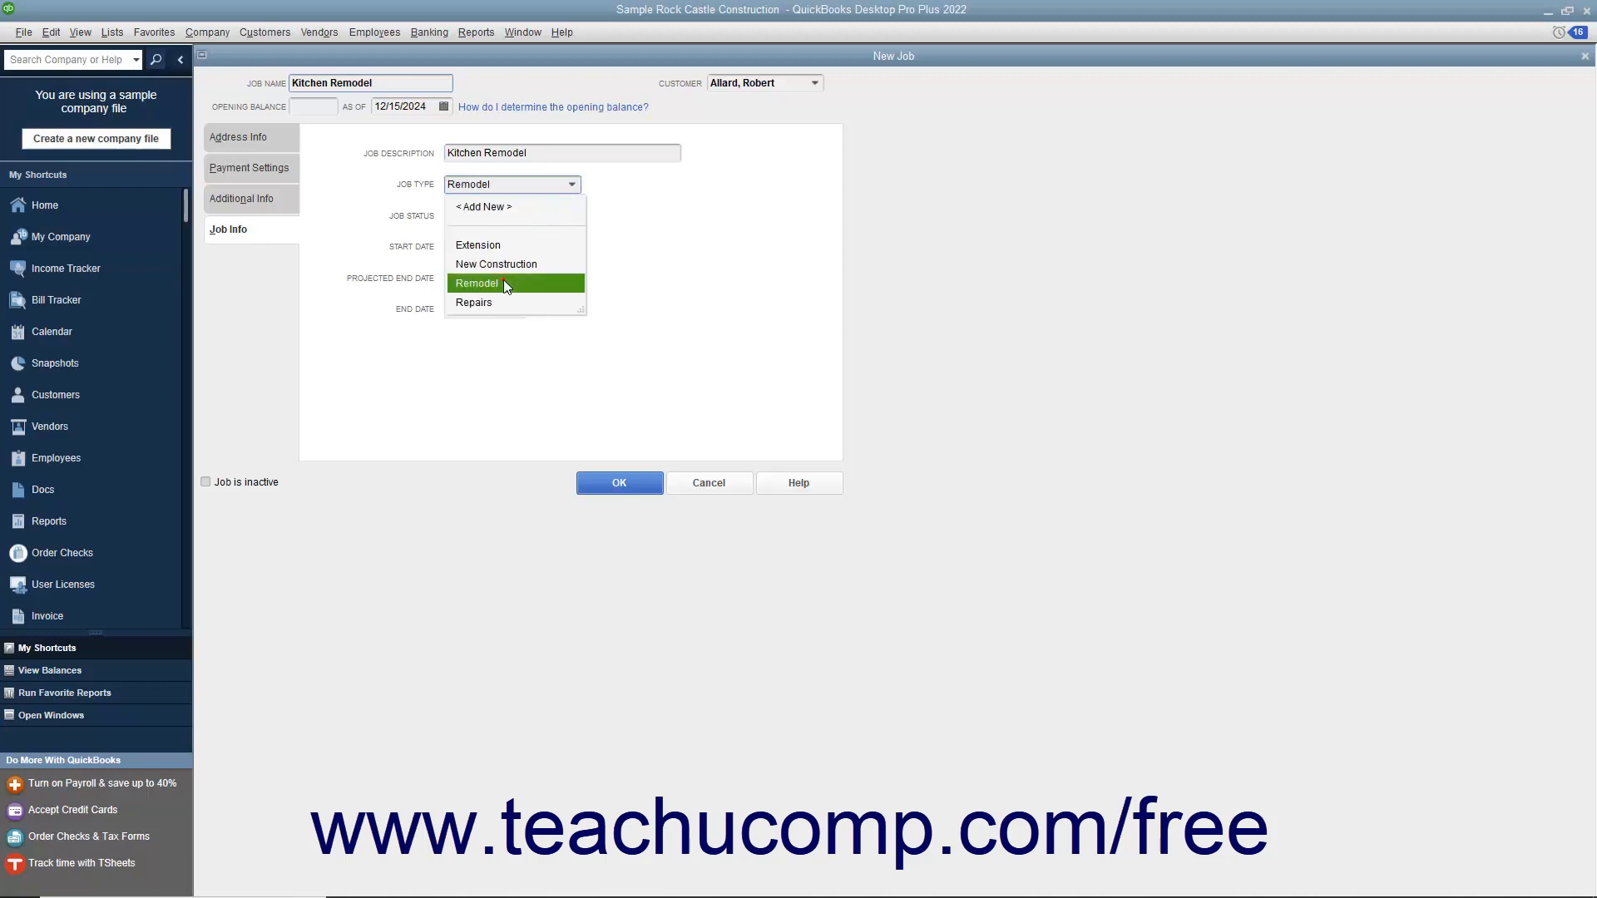
left_click(476, 283)
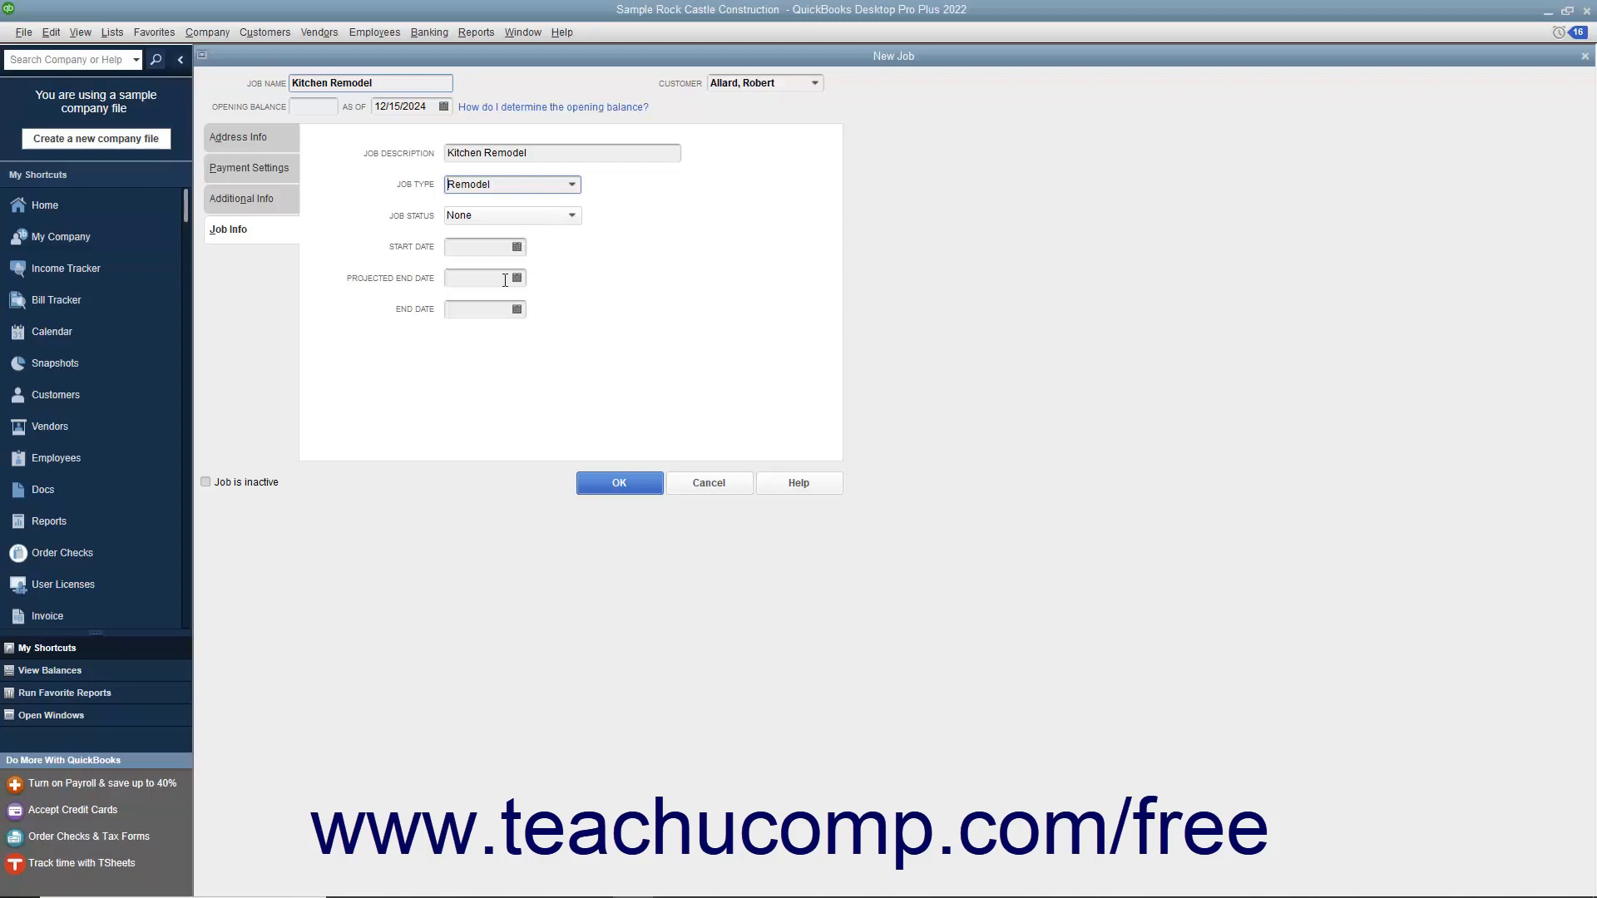
mouse_move(513, 253)
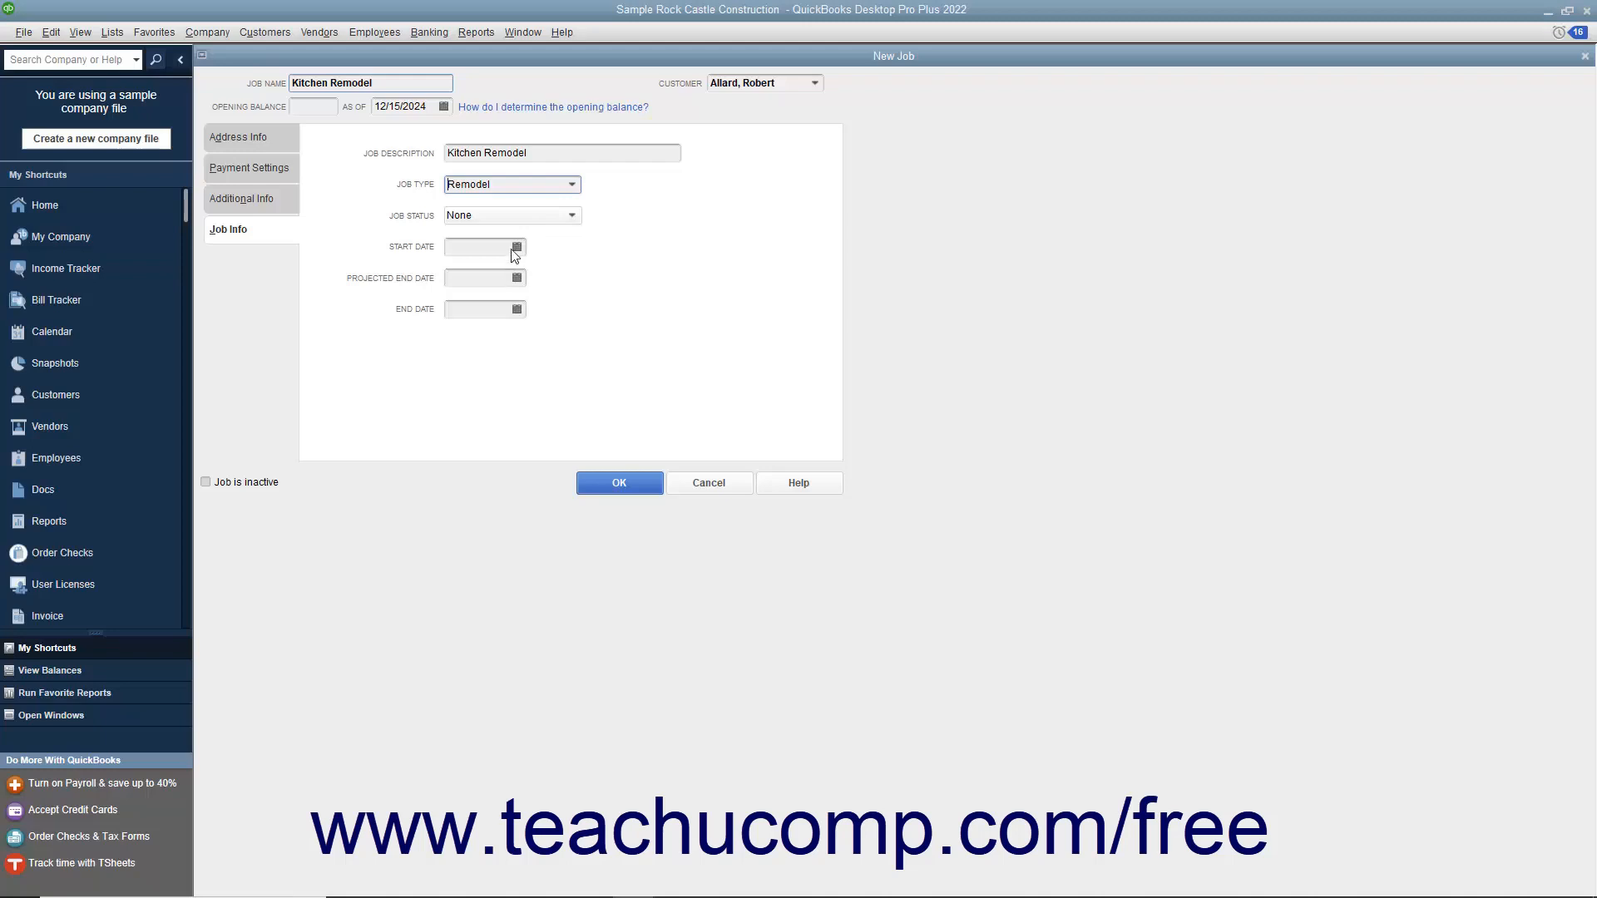
Set job status to Pending, step through the date fields, and save the job
left_click(571, 214)
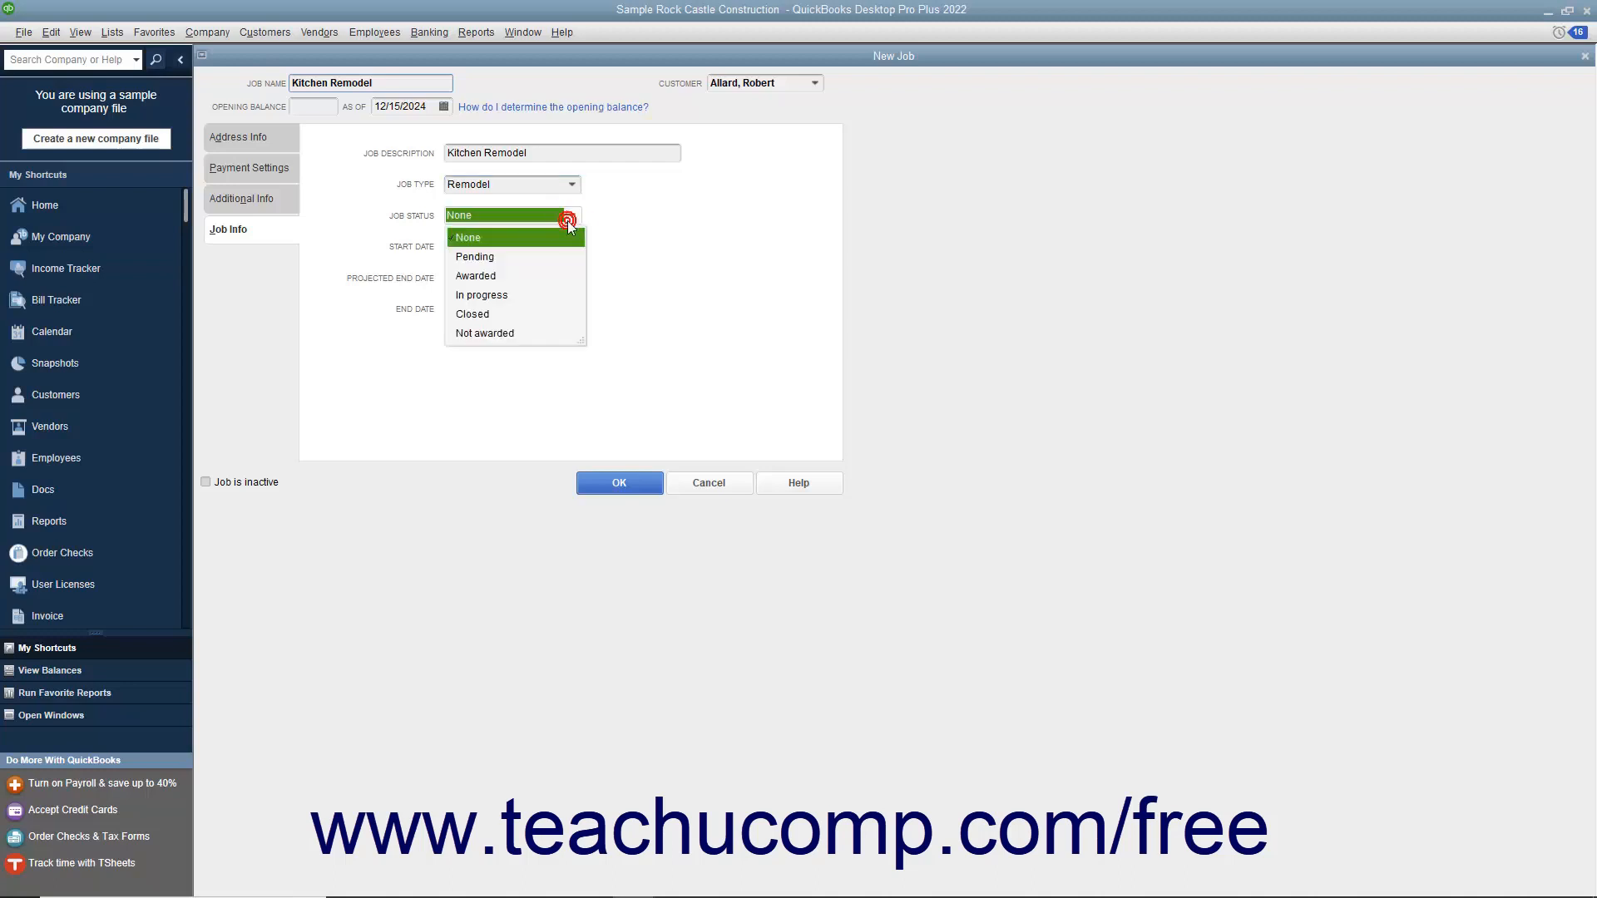
left_click(473, 257)
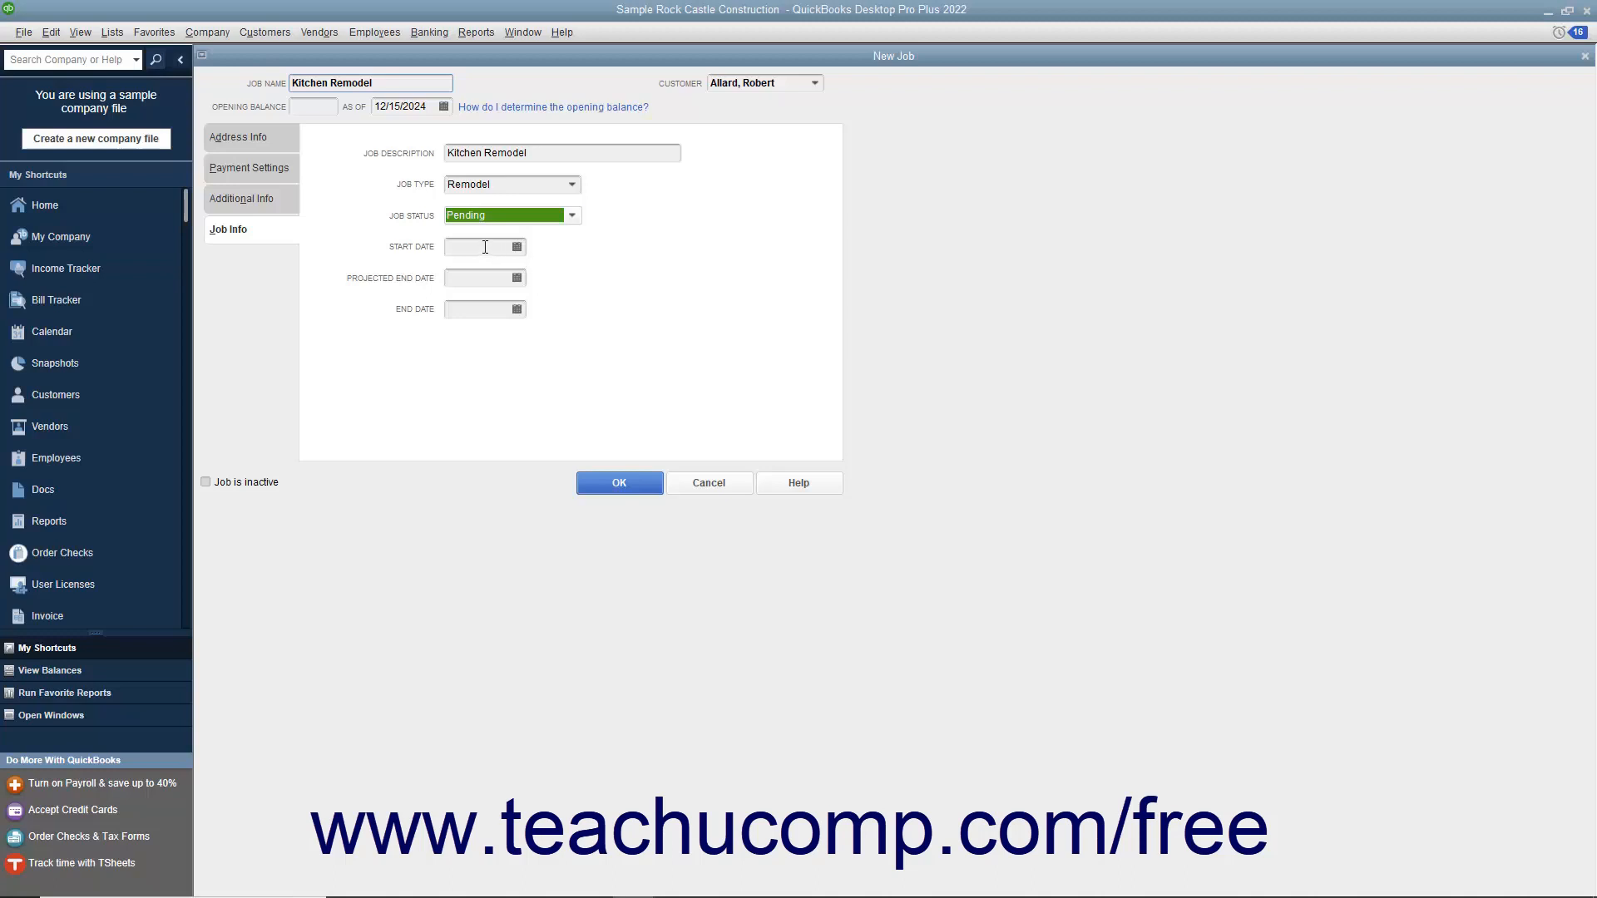
left_click(479, 246)
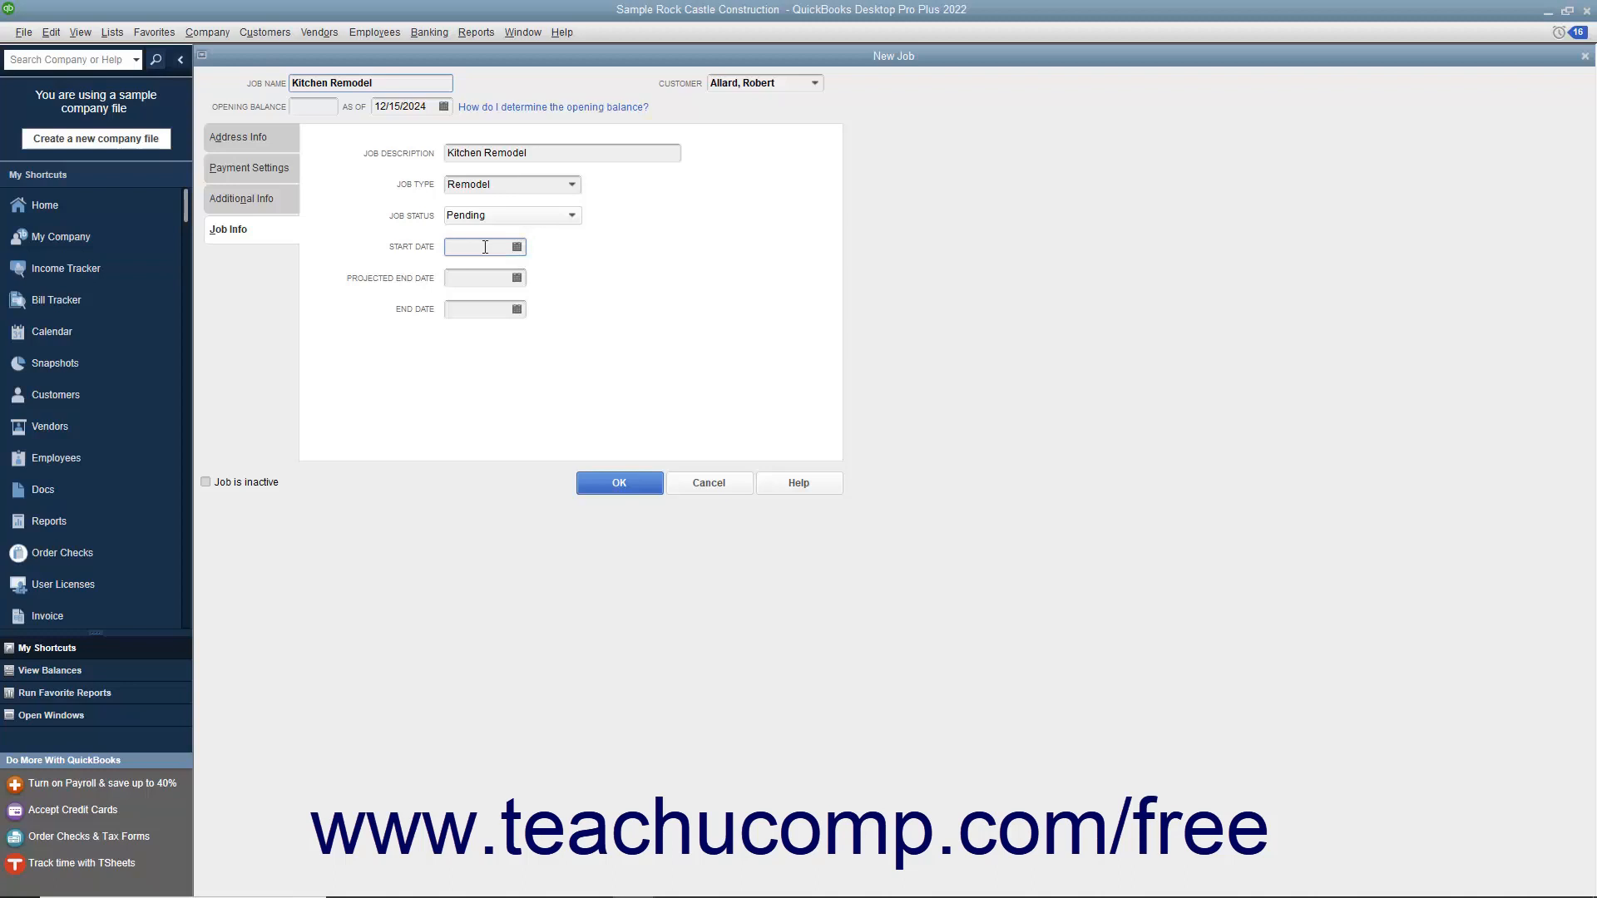
left_click(479, 277)
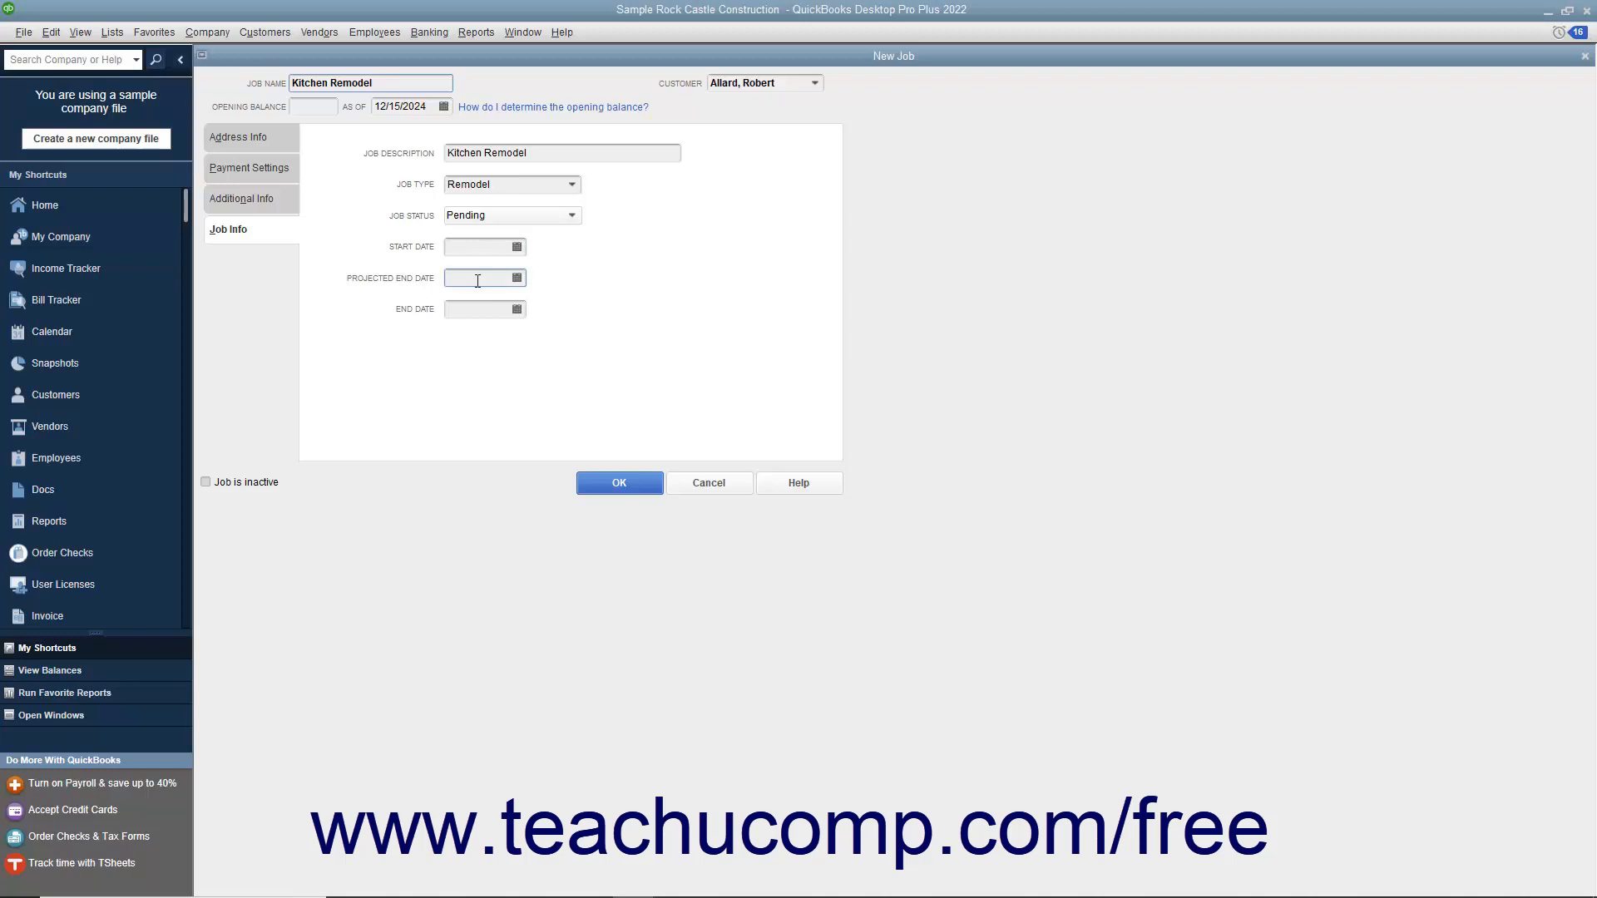
left_click(480, 309)
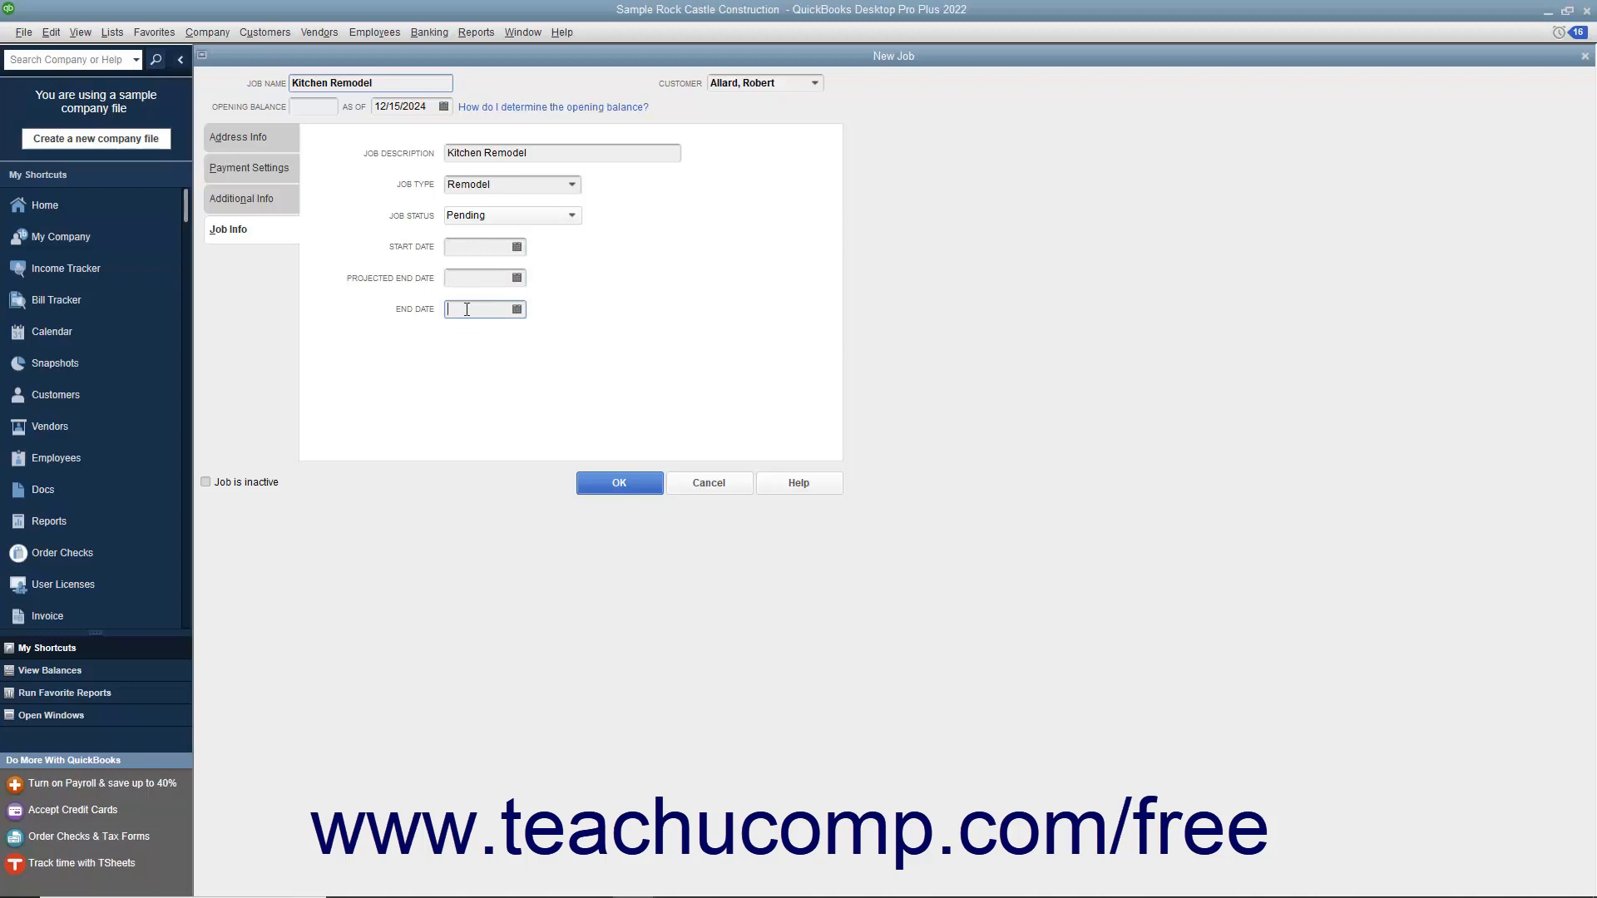
left_click(618, 482)
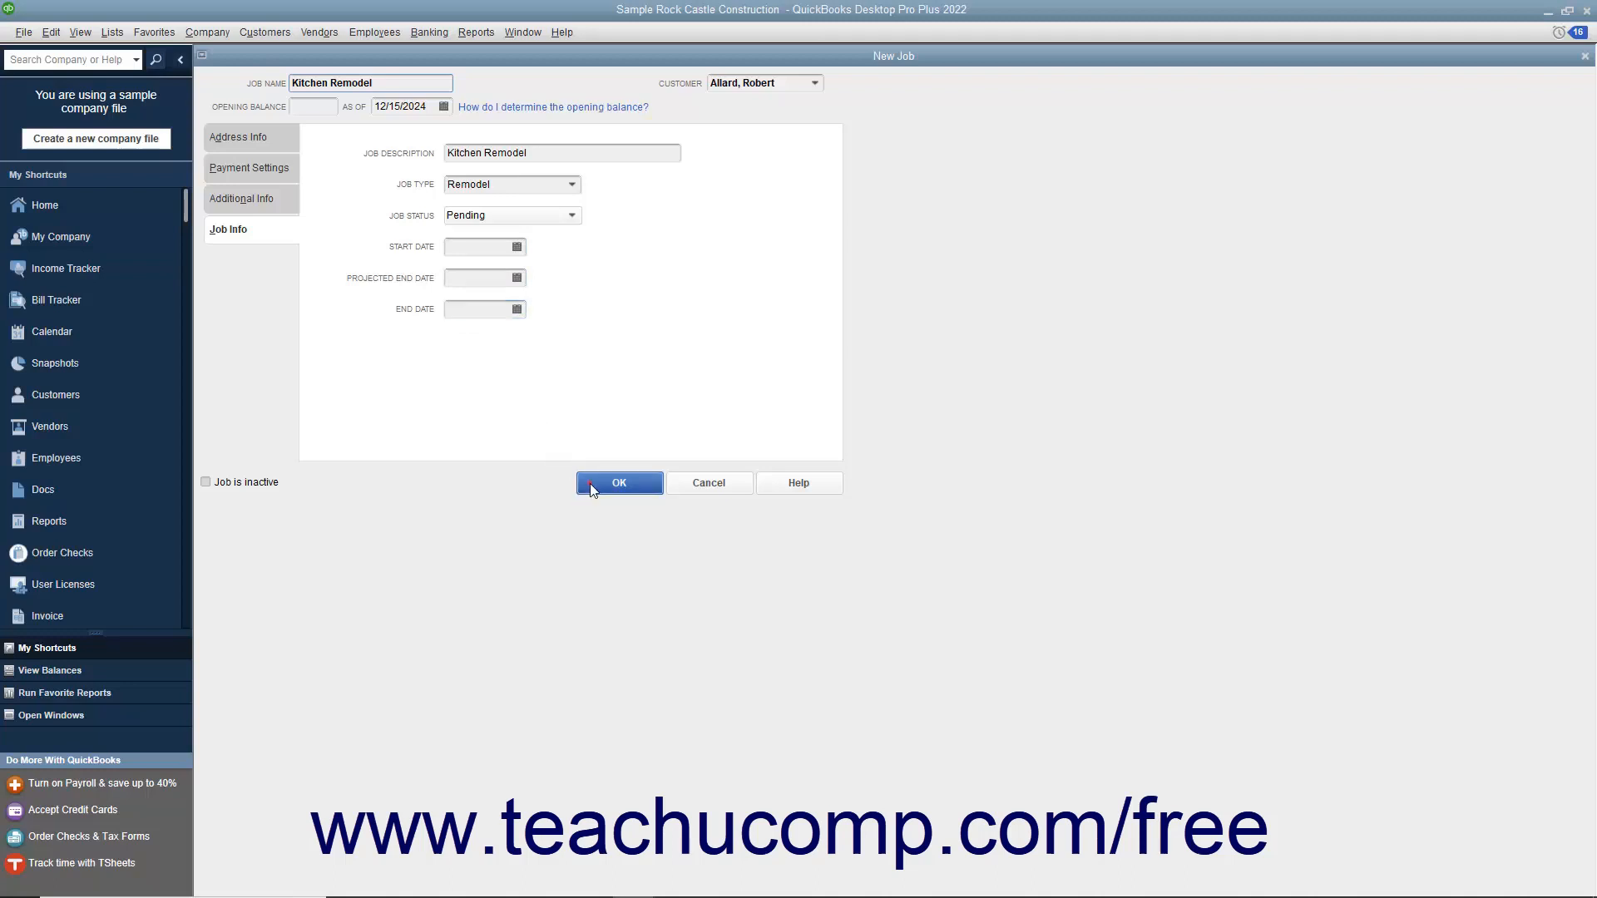
left_click(618, 481)
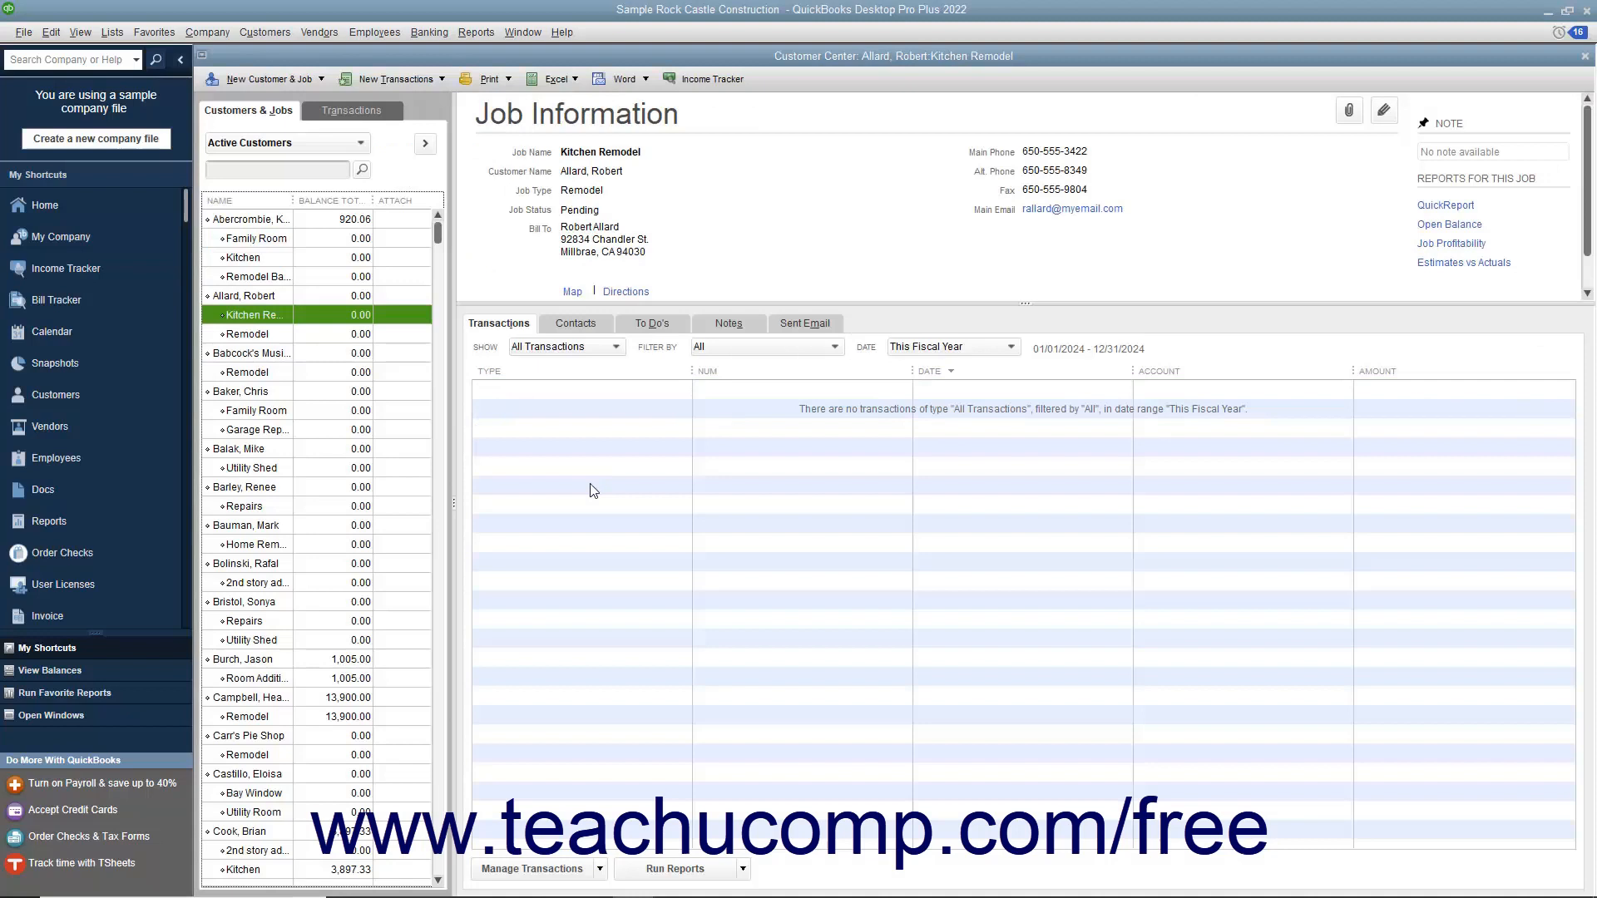